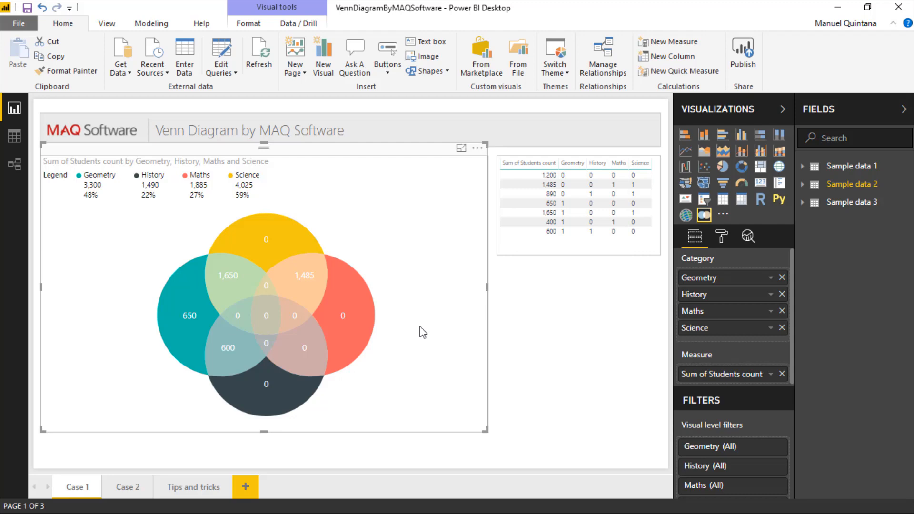
mouse_move(542, 257)
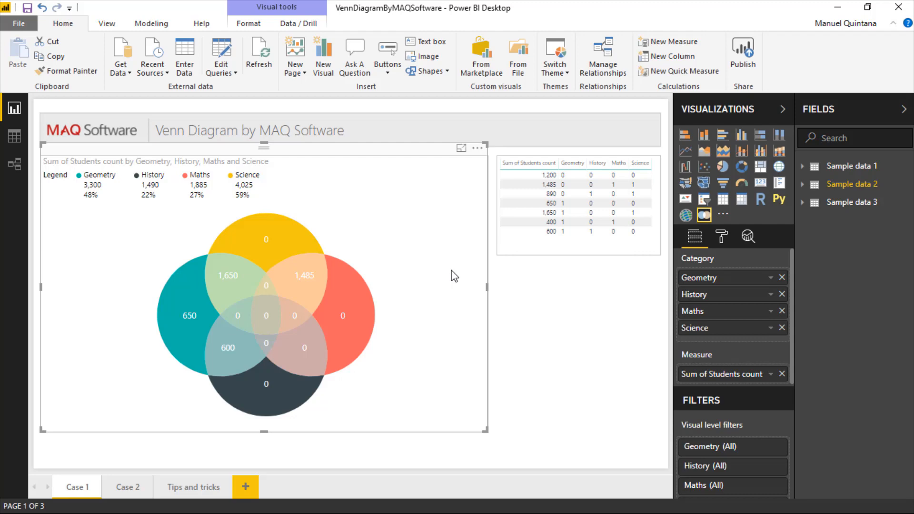
mouse_move(408, 283)
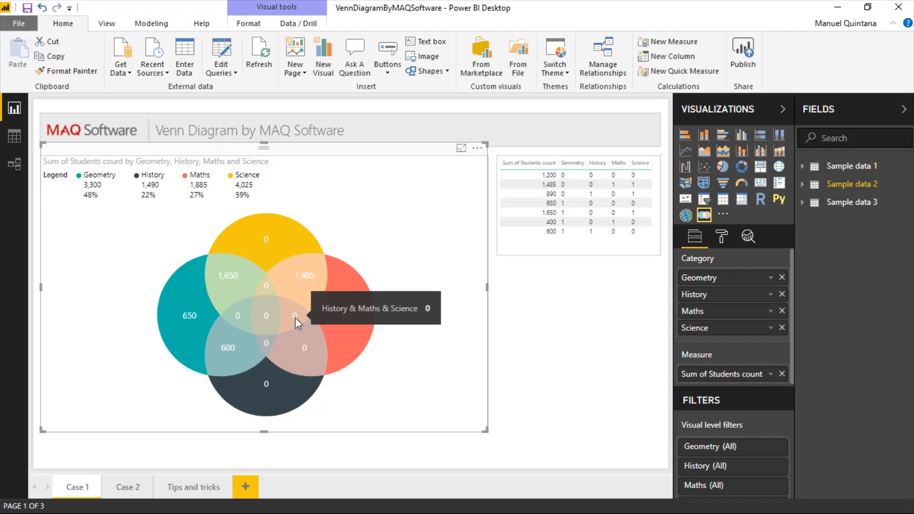
mouse_move(275, 296)
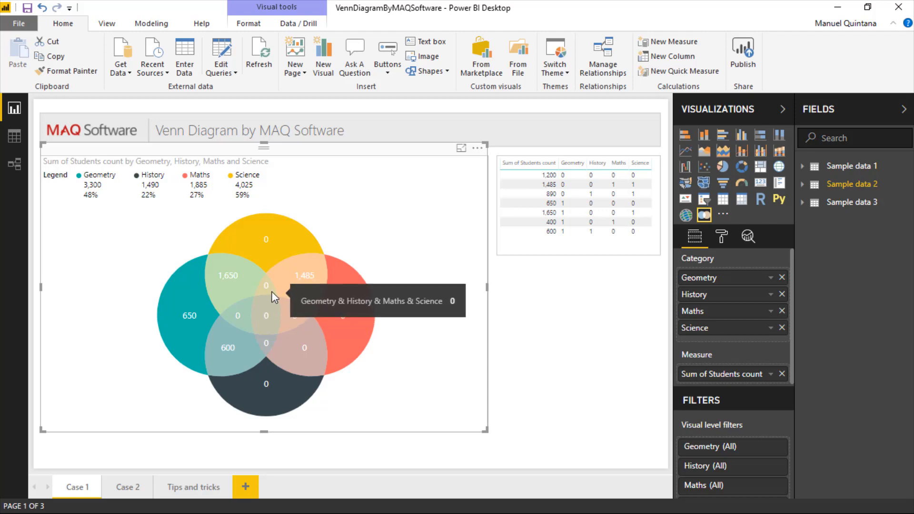
mouse_move(270, 291)
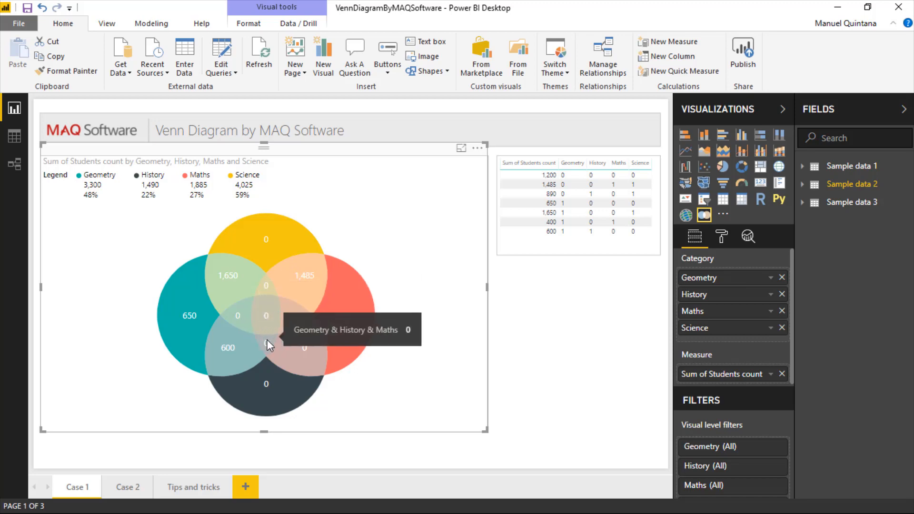
mouse_move(286, 291)
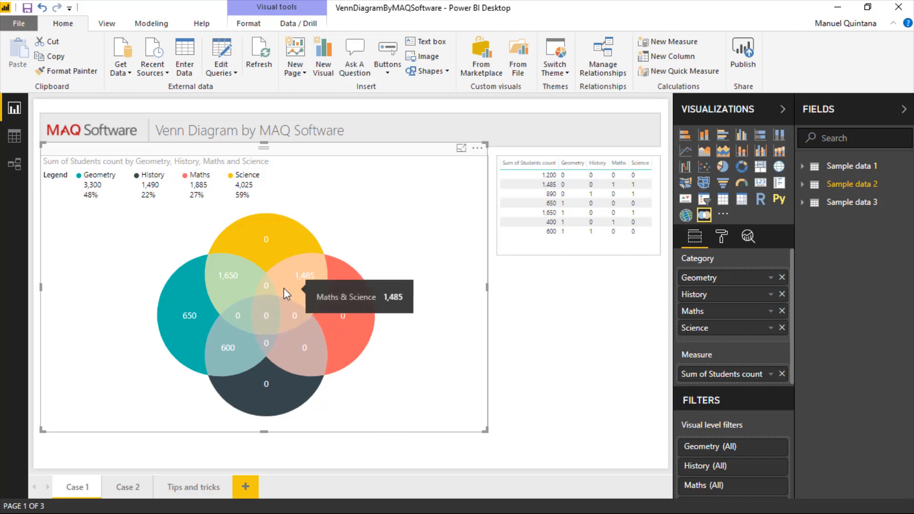
mouse_move(274, 315)
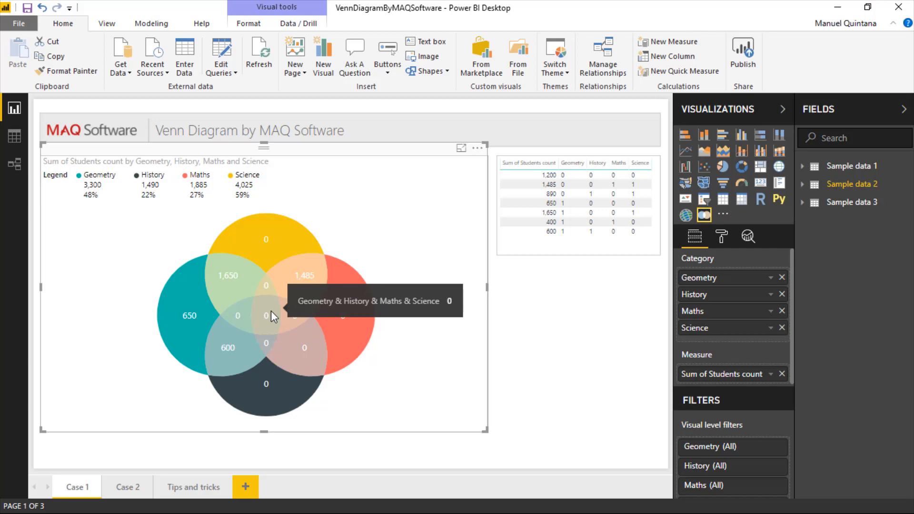
mouse_move(309, 293)
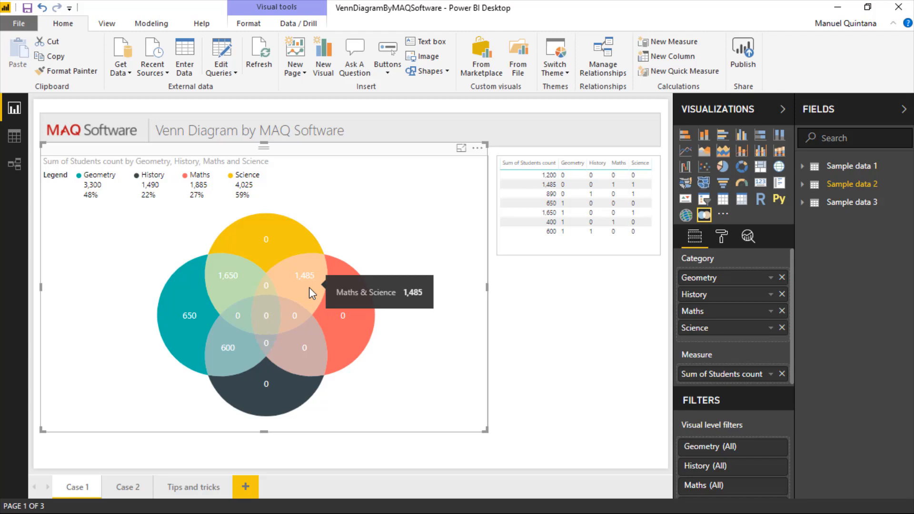
mouse_move(261, 210)
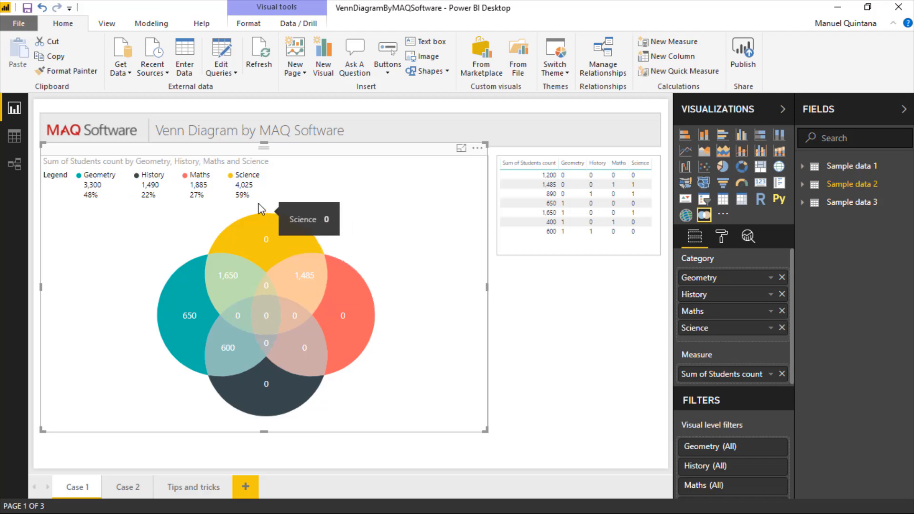
mouse_move(260, 205)
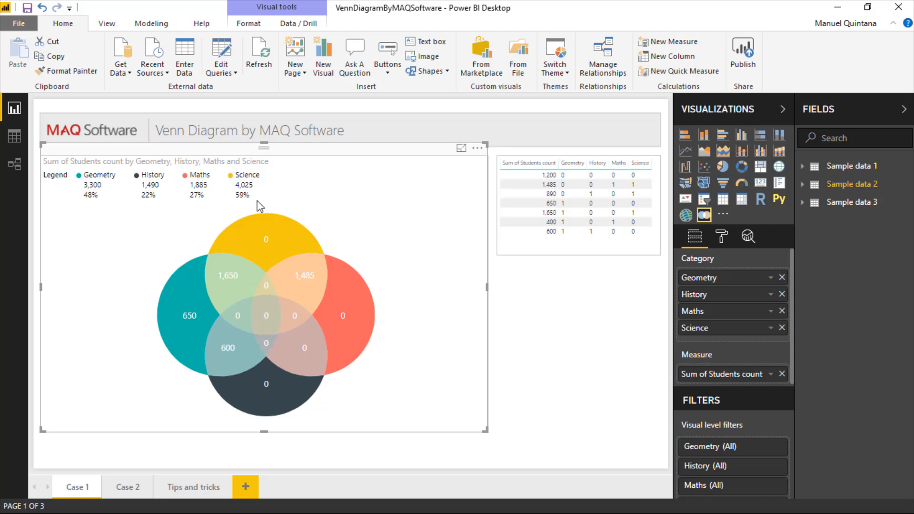
mouse_move(205, 192)
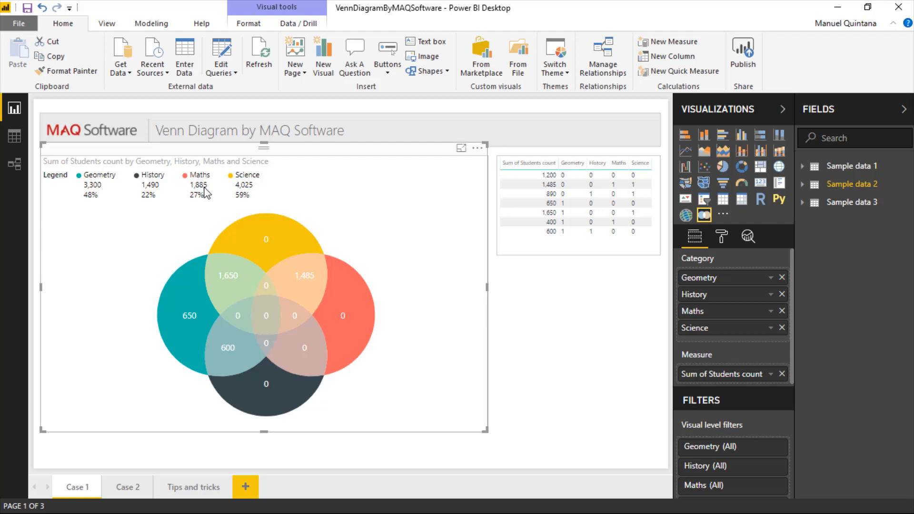
mouse_move(548, 202)
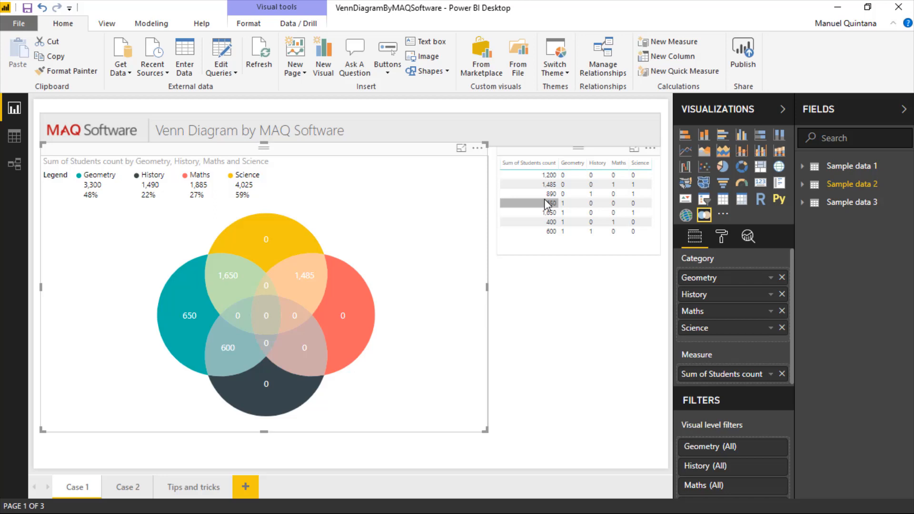
mouse_move(305, 275)
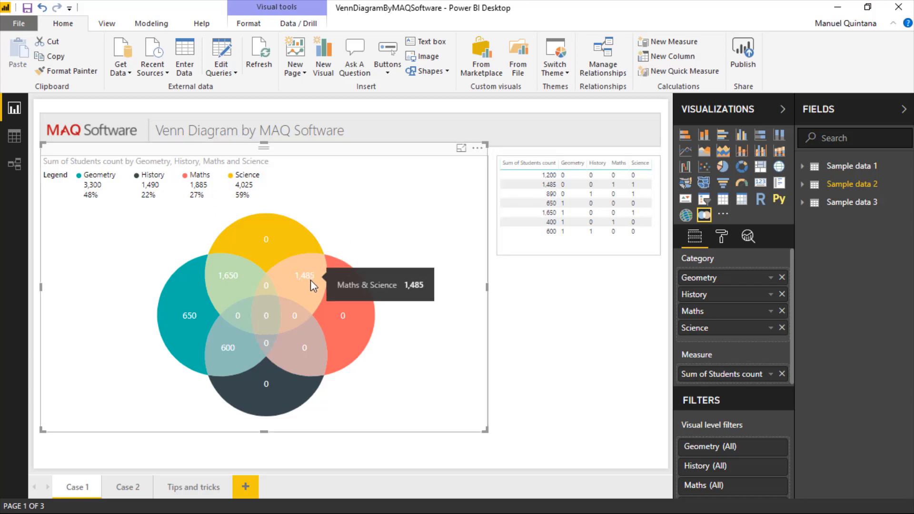
mouse_move(339, 318)
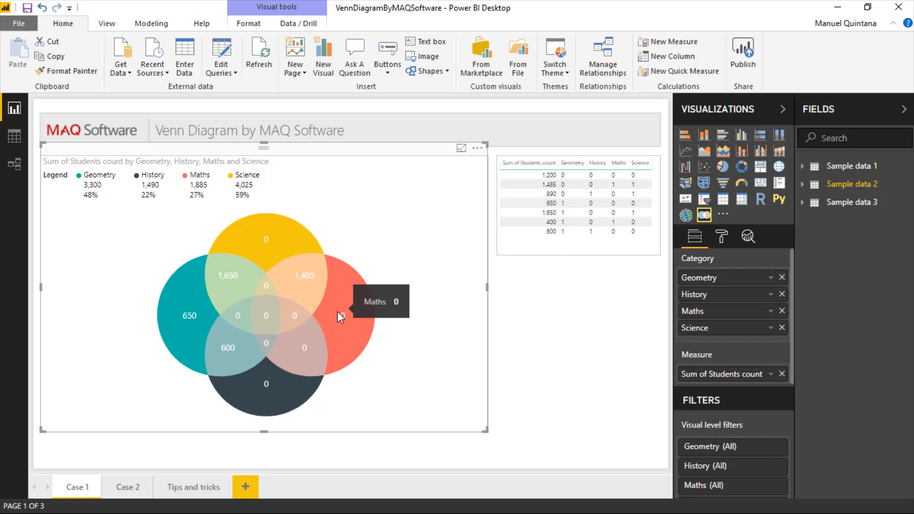
mouse_move(207, 307)
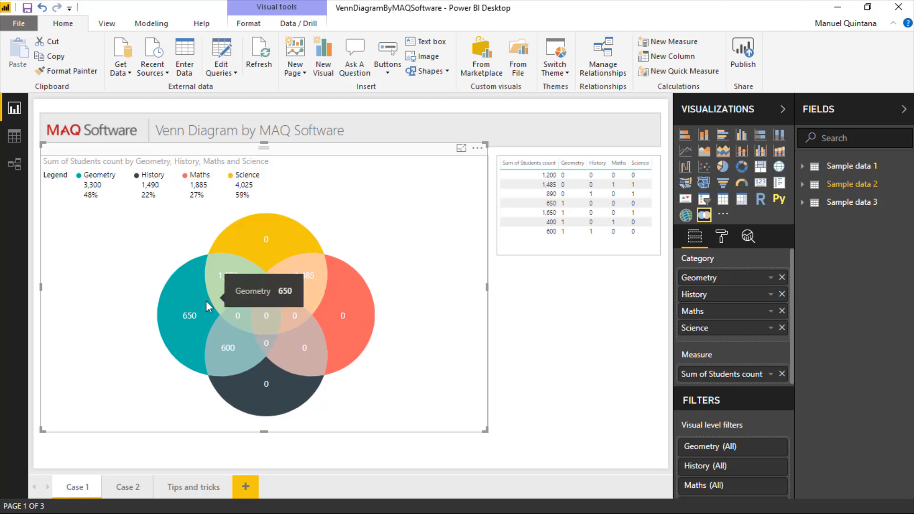
mouse_move(325, 298)
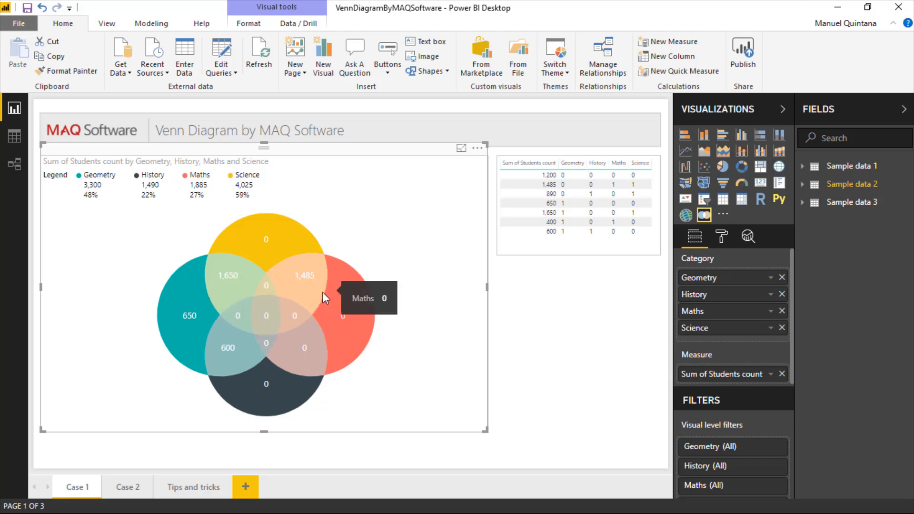
mouse_move(245, 321)
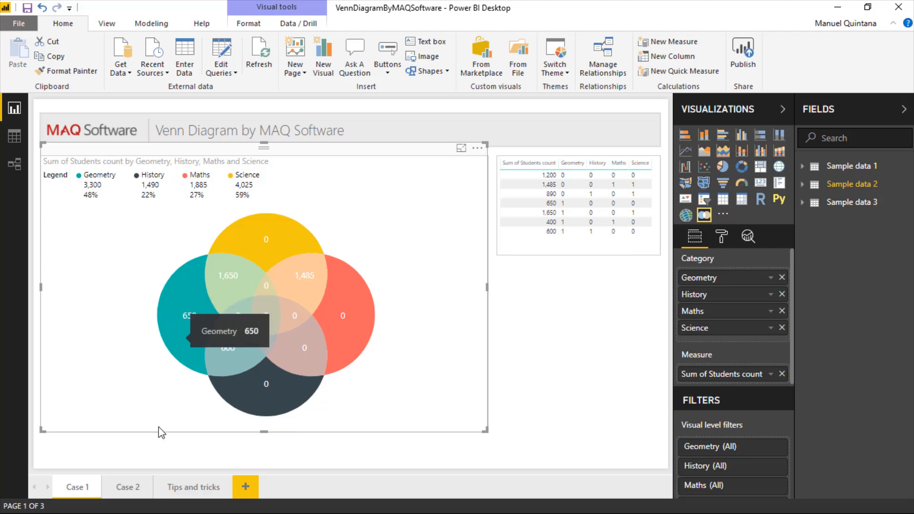
mouse_move(233, 339)
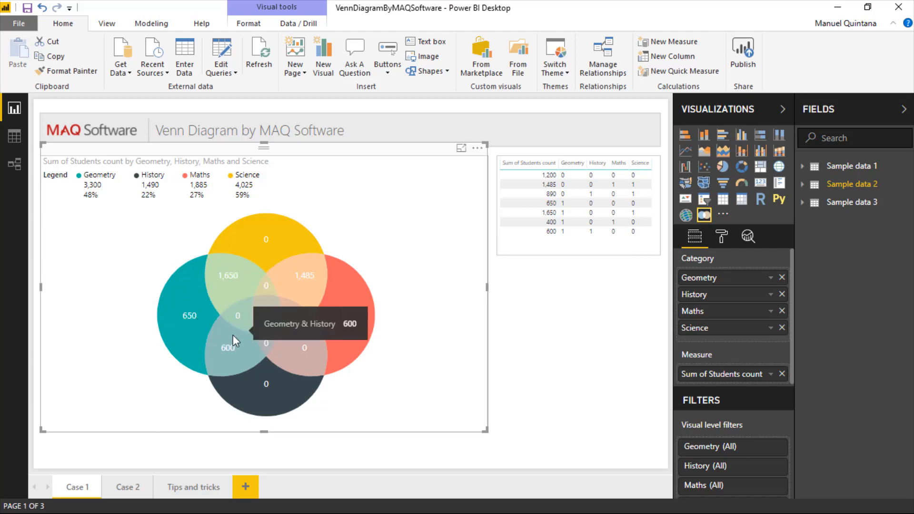
mouse_move(275, 337)
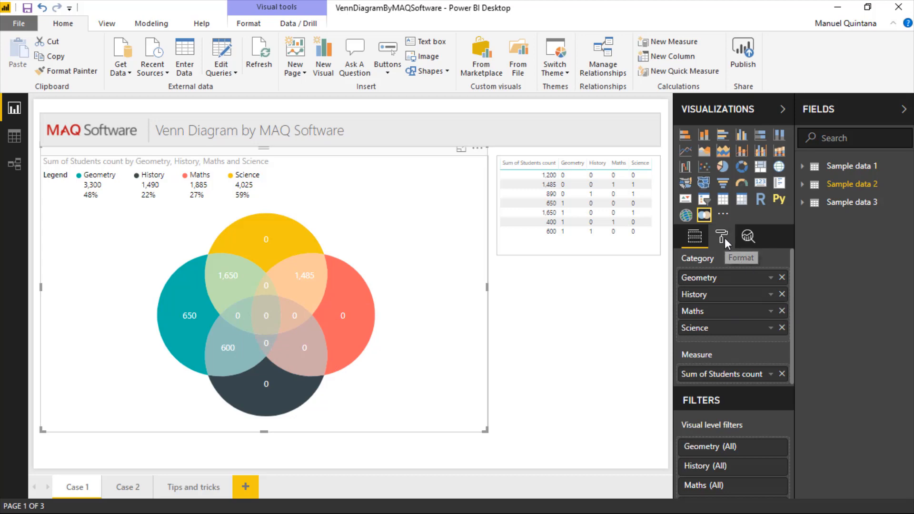
Step: Review the Venn visual's arc opacity and data colors in Format, then switch to the Case 2 page
left_click(722, 236)
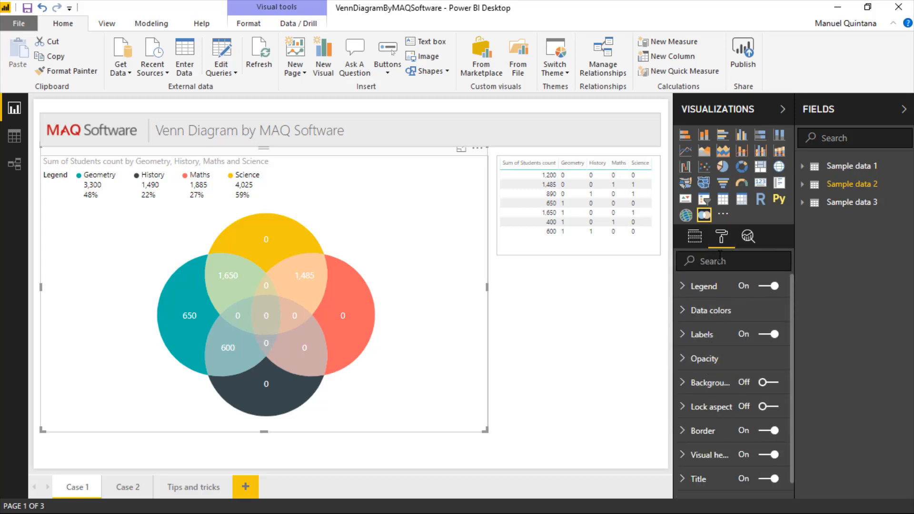
left_click(704, 359)
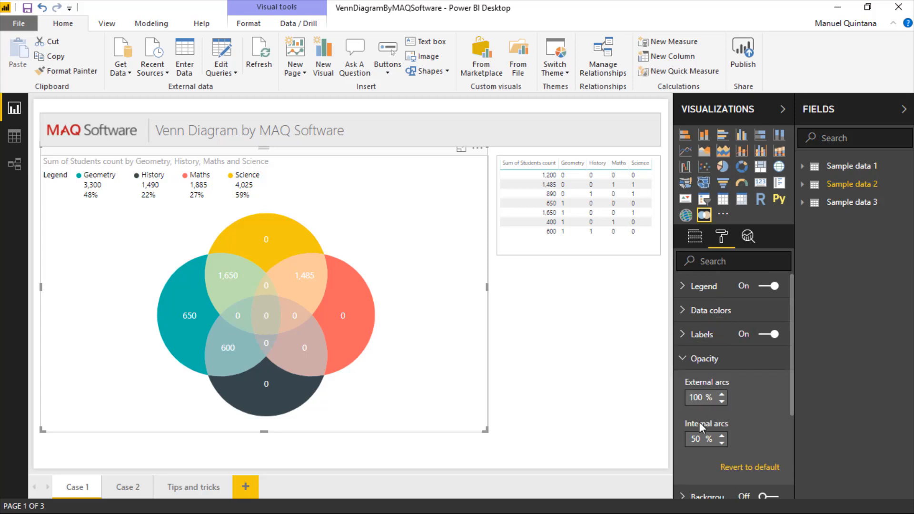
left_click(701, 438)
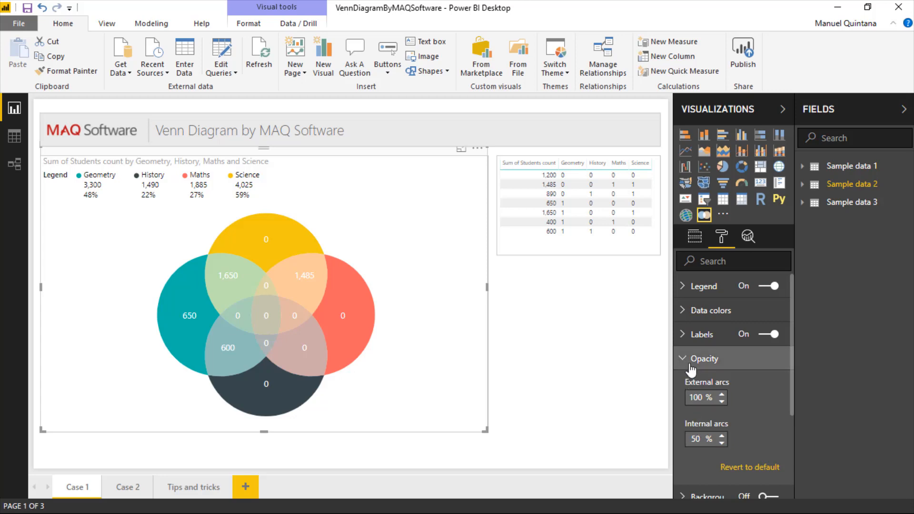
left_click(711, 309)
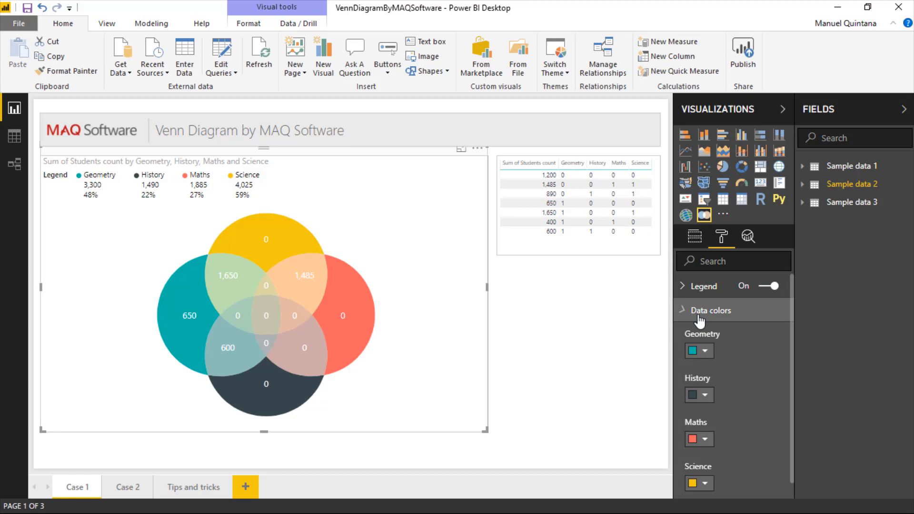
left_click(711, 309)
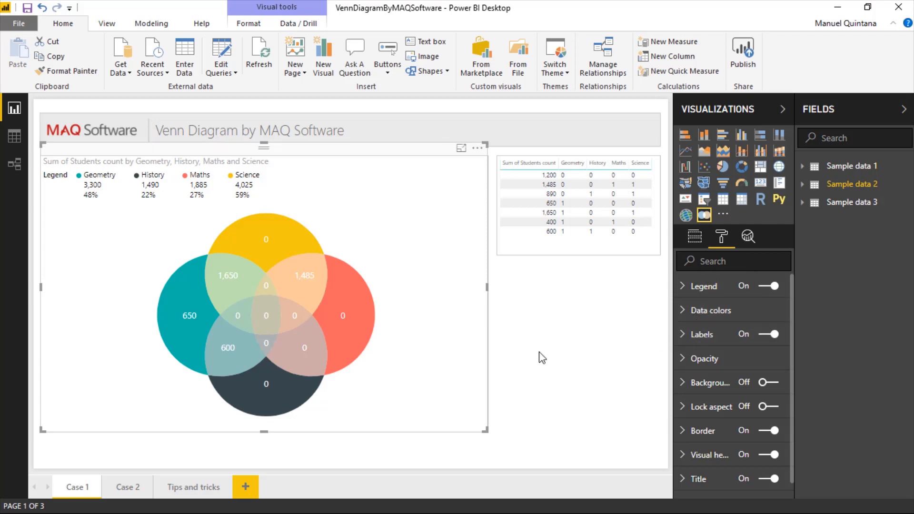
left_click(127, 486)
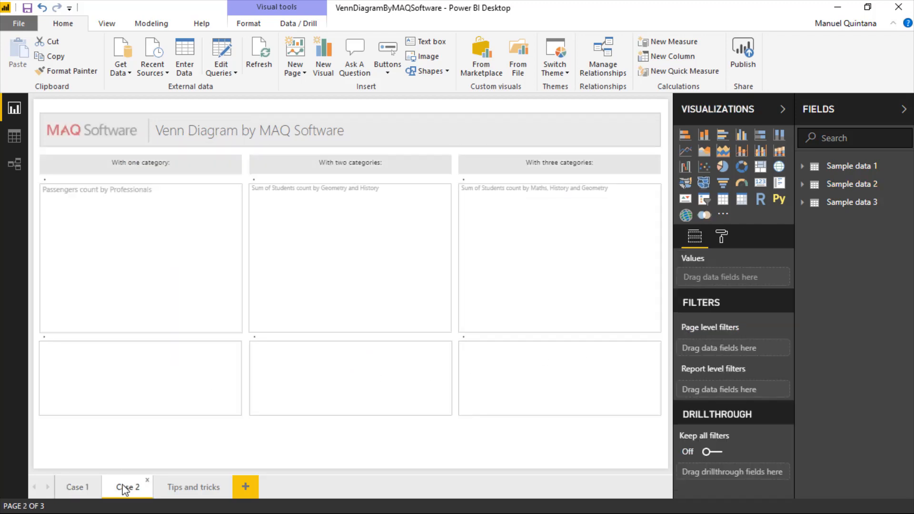
Step: Set the one-category Venn legend display units to None so it shows 1,150
left_click(127, 487)
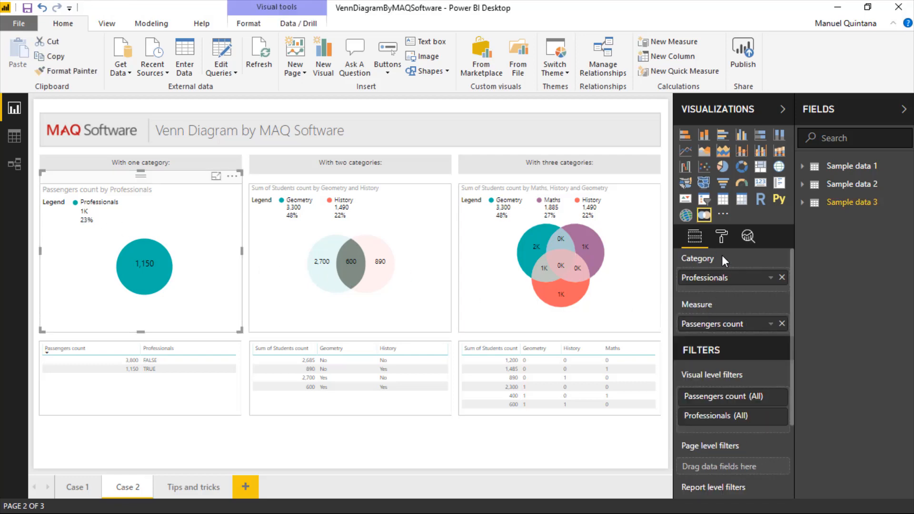
left_click(721, 236)
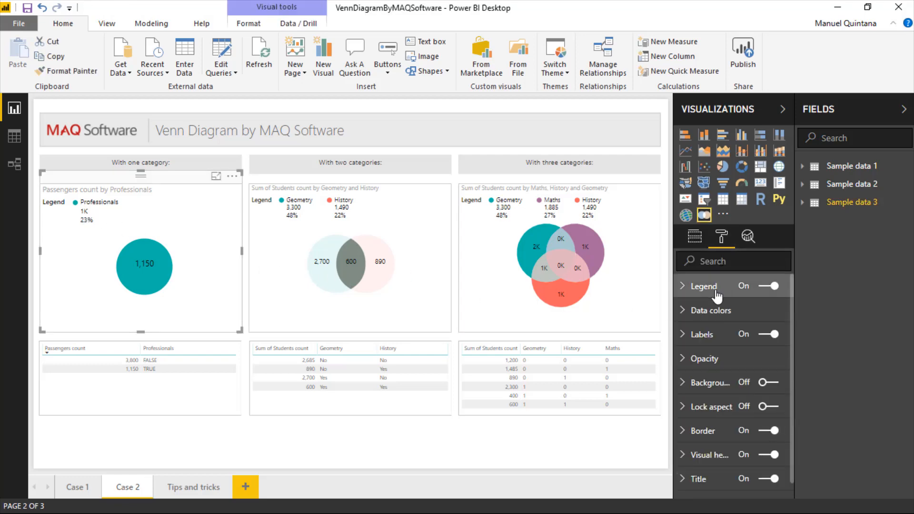
left_click(703, 286)
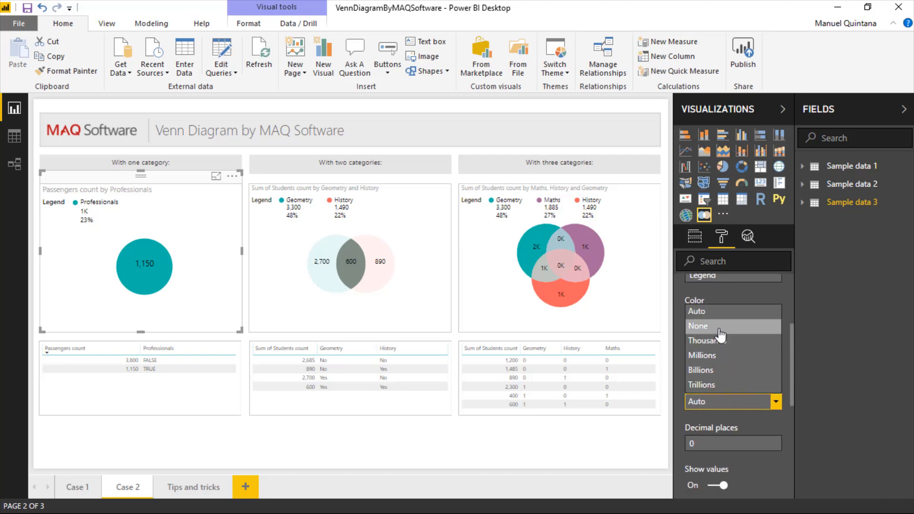
left_click(698, 325)
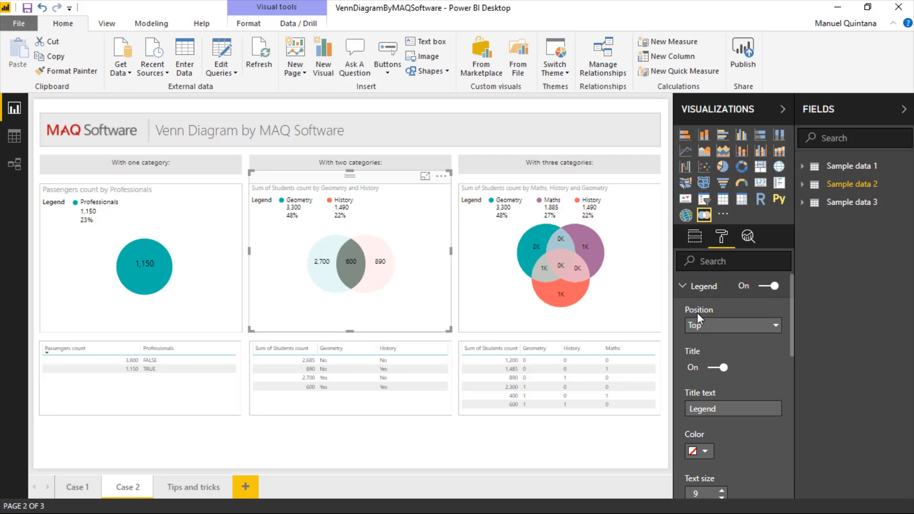
Step: Show the two-category Venn opacity settings: external arcs 10%, internal arcs 100%
left_click(703, 285)
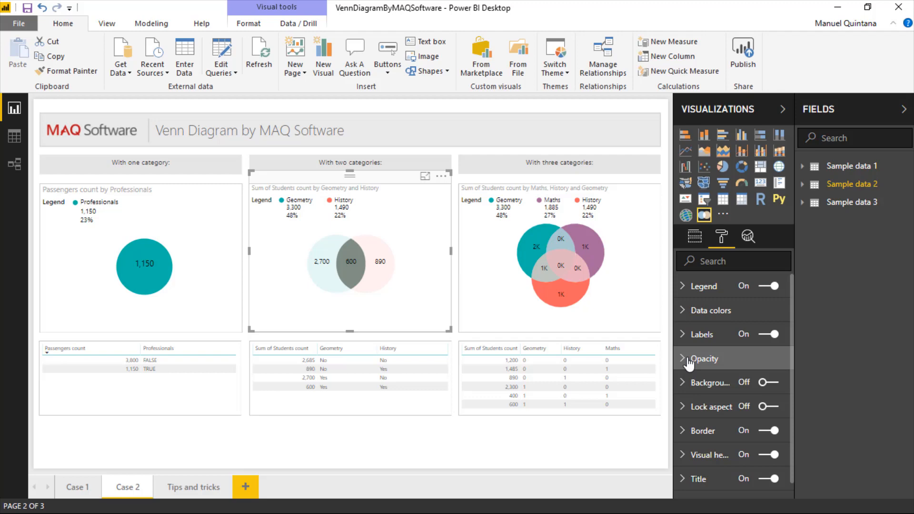
left_click(702, 359)
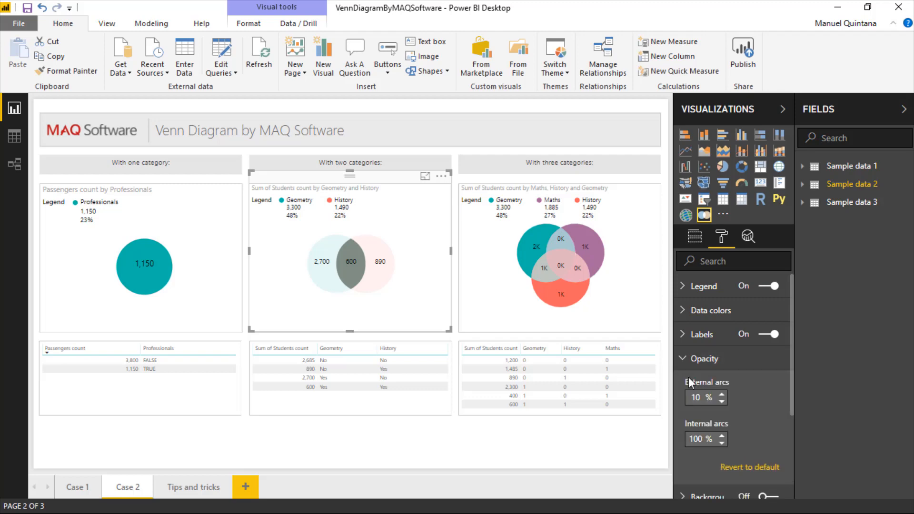
left_click(702, 439)
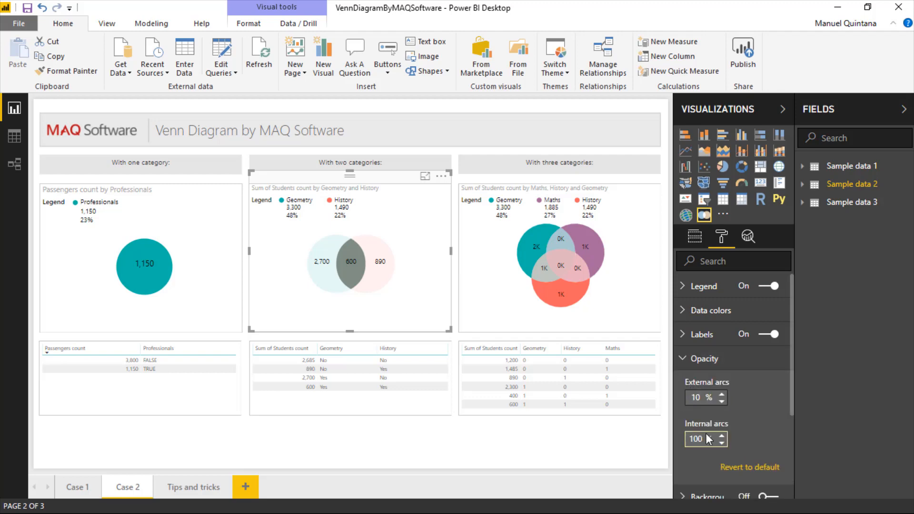